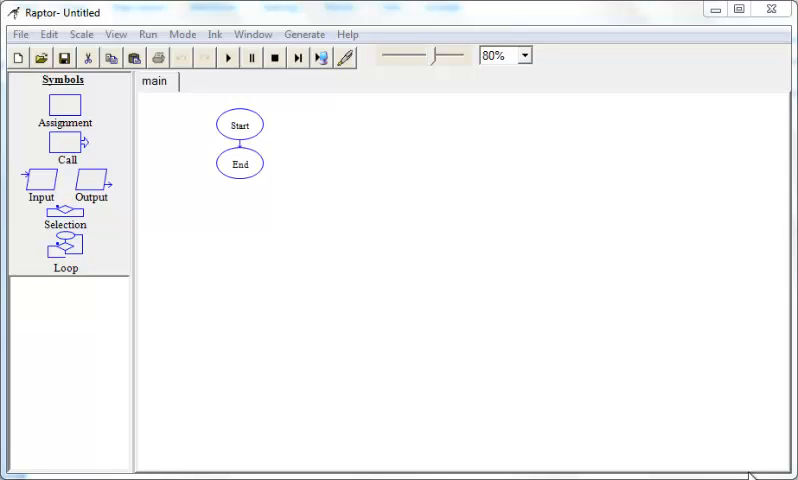
pyautogui.moveTo(738, 440)
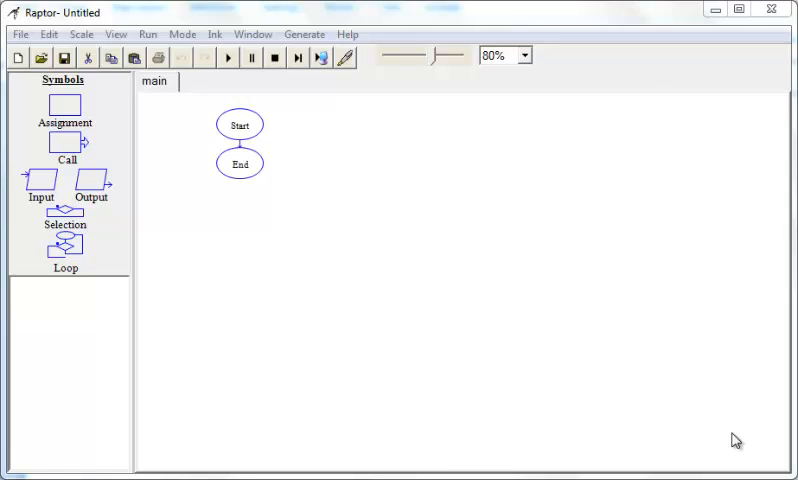
pyautogui.moveTo(696, 420)
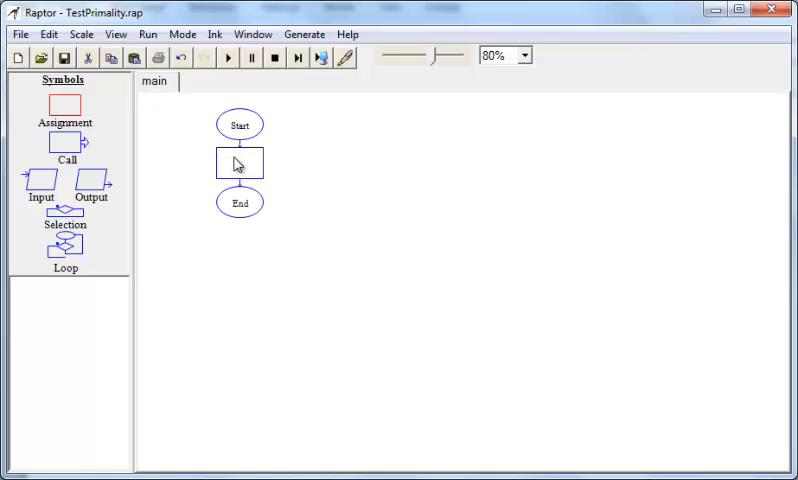
# Make the first assignment set divisor to 2.
pyautogui.doubleClick(240, 160)
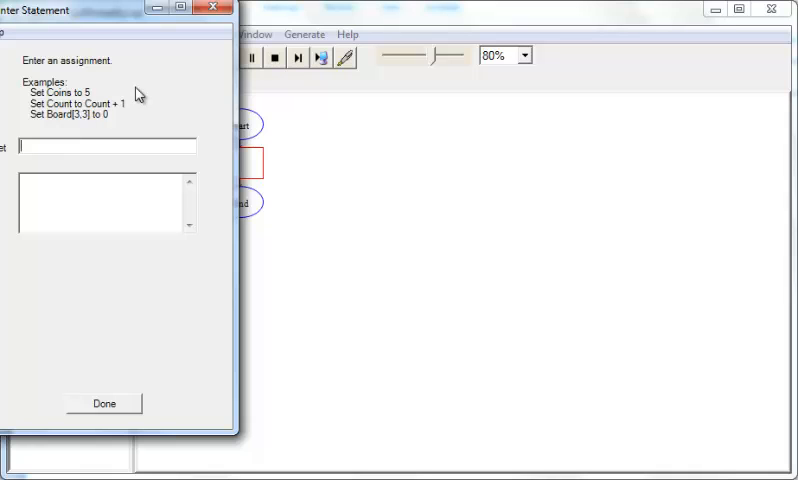
pyautogui.write('divisor')
pyautogui.click(106, 202)
pyautogui.write('2')
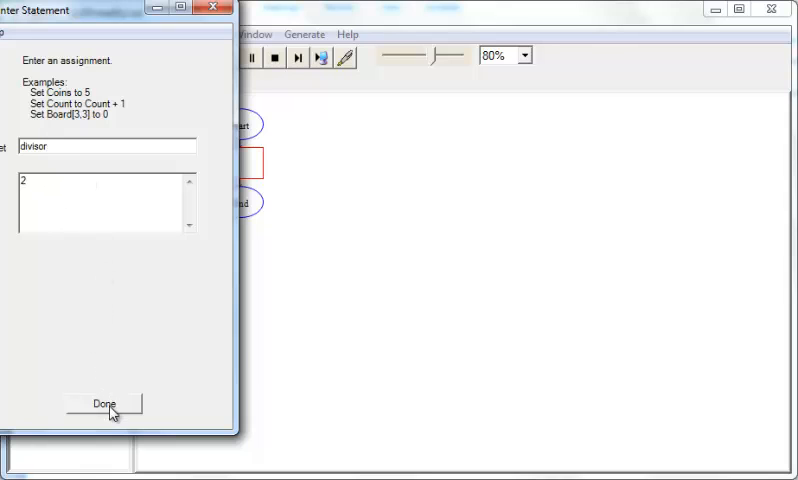
pyautogui.click(104, 404)
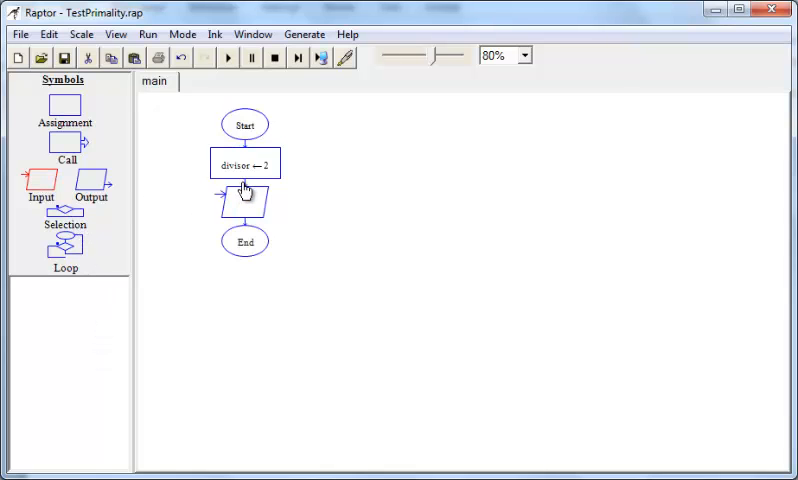
# Set the input prompt to "Enter number to be tested." storing into inputNumber.
pyautogui.doubleClick(244, 198)
pyautogui.write('"Enter num')
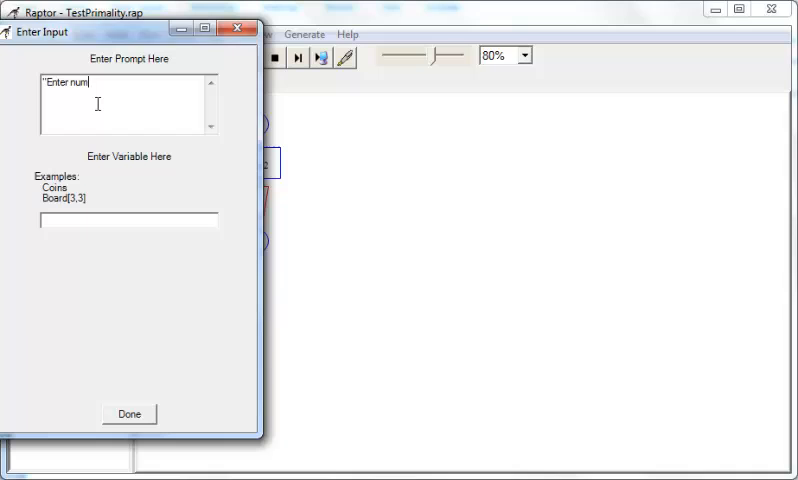
pyautogui.write('ber to be te')
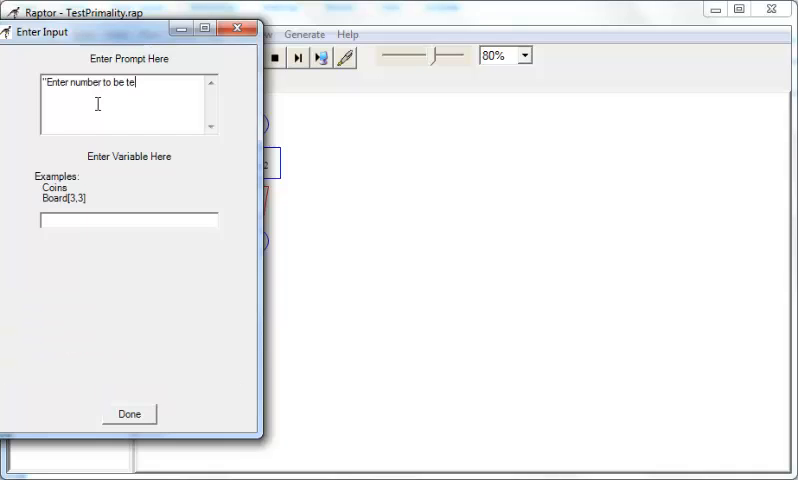
pyautogui.write('sted."')
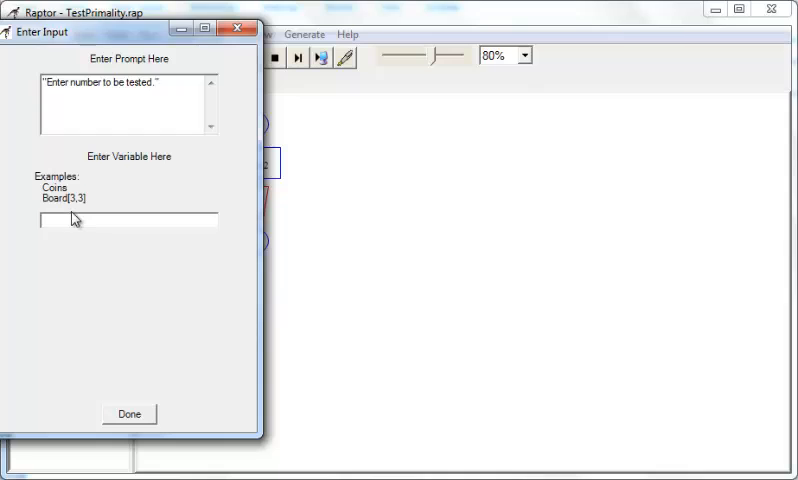
pyautogui.write('inputNumber')
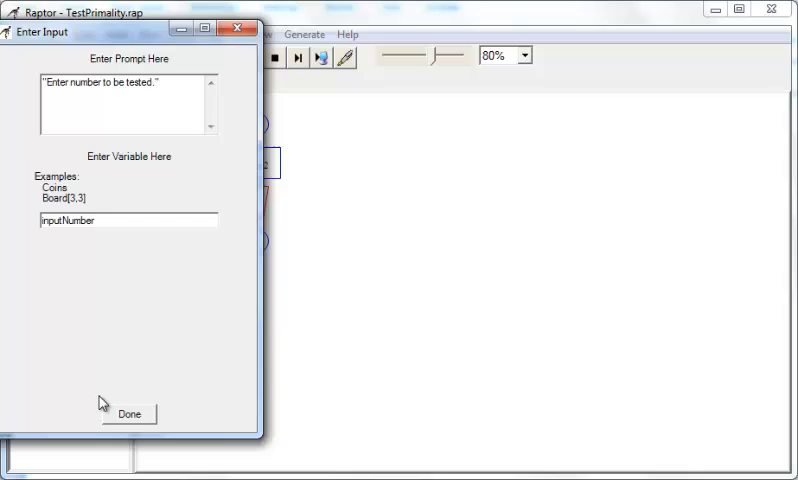
pyautogui.click(128, 412)
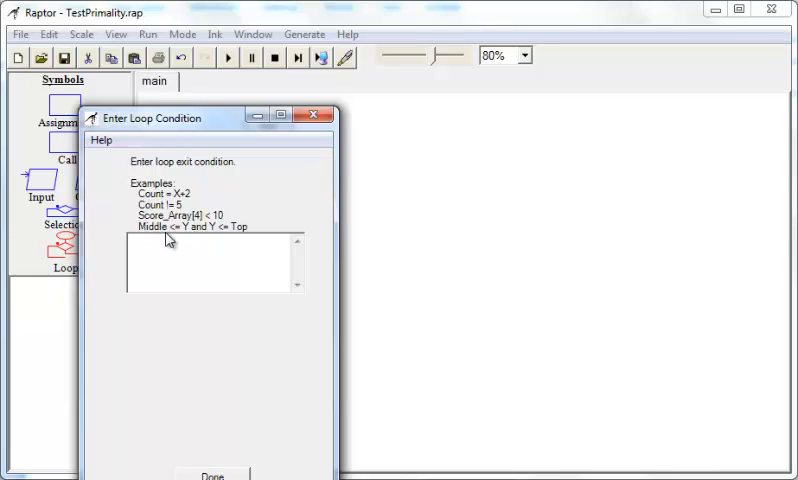
# Give the loop the exit condition divisor = inputNumber.
pyautogui.write('divisor =')
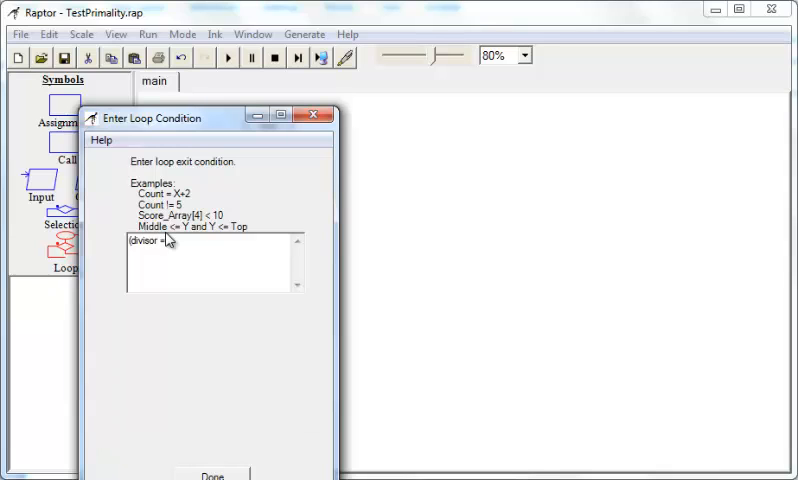
pyautogui.write('input')
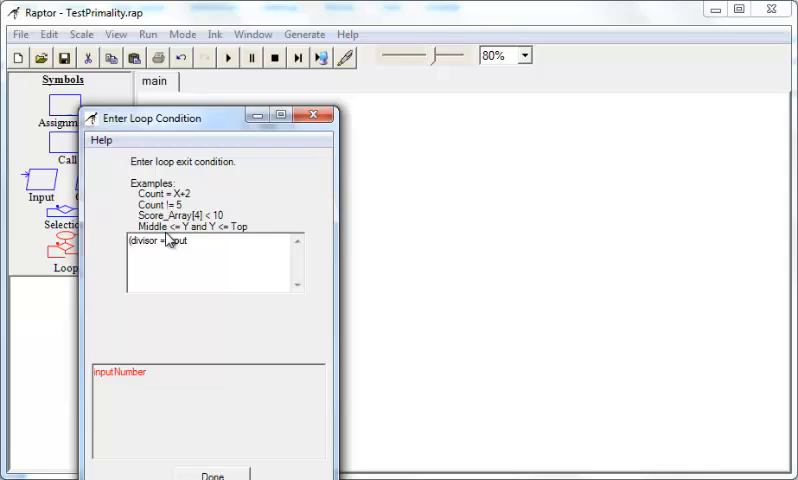
pyautogui.write('Number)')
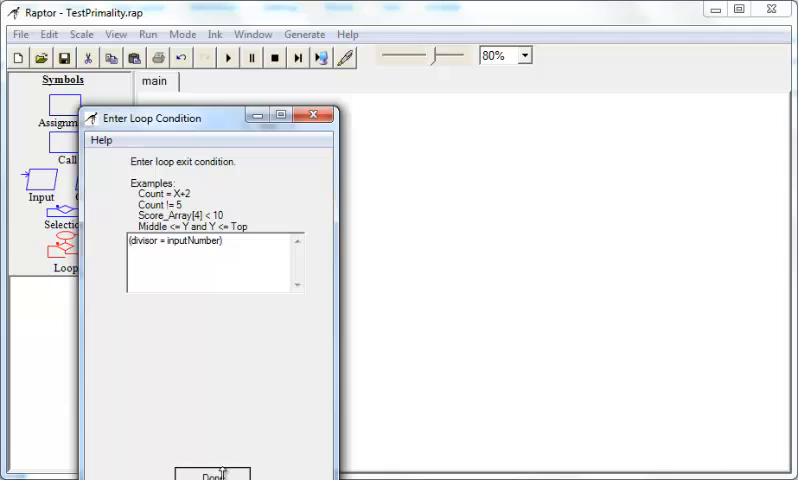
pyautogui.click(214, 476)
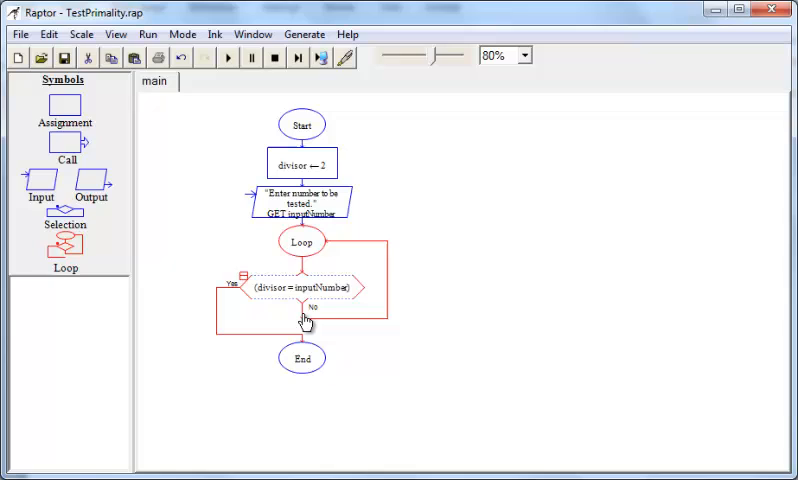
pyautogui.moveTo(80, 118)
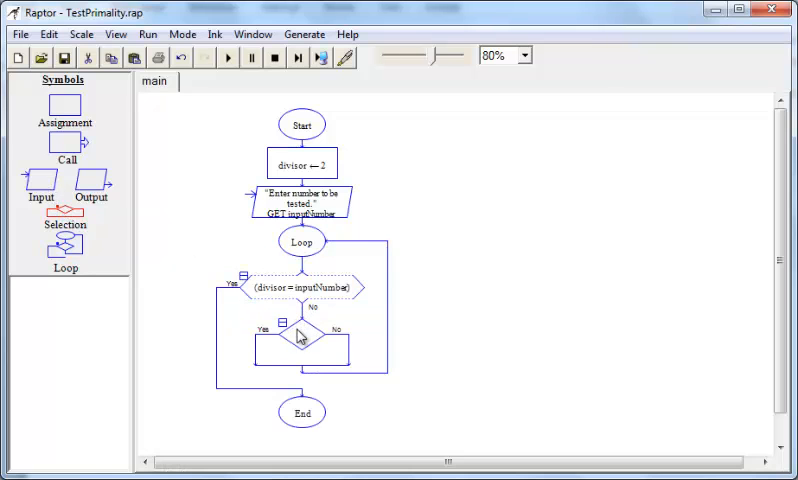
# Set the decision condition to (inputNumber REM divisor) = 0.
pyautogui.doubleClick(300, 338)
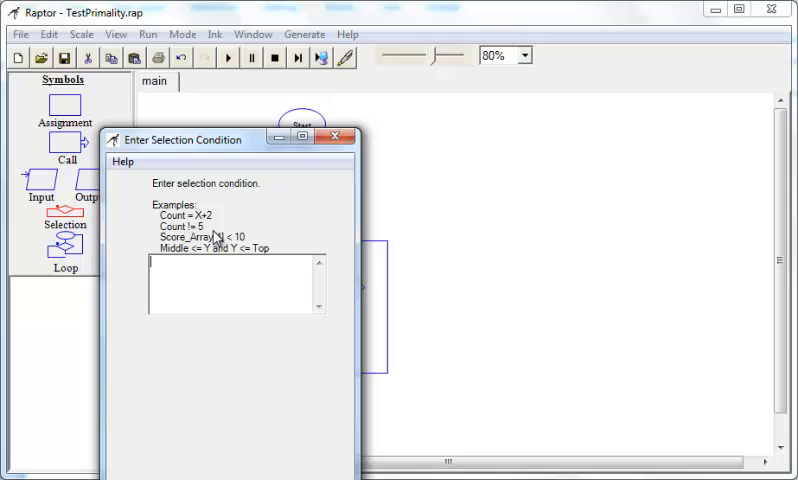
pyautogui.write('(')
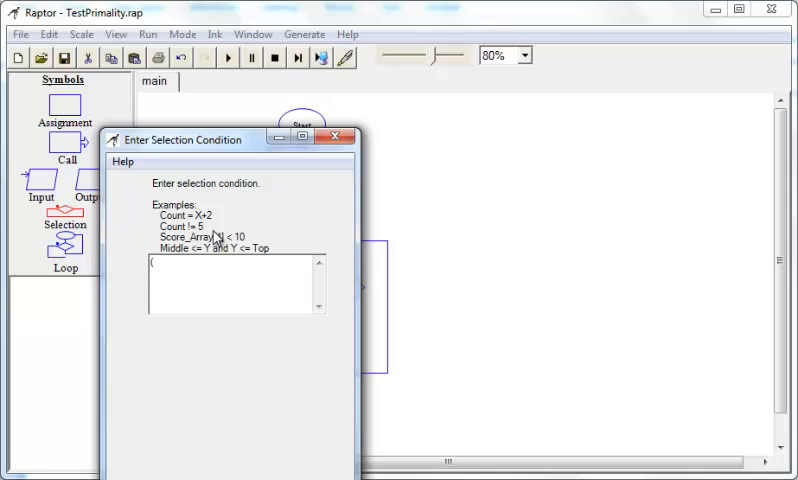
pyautogui.write('nou')
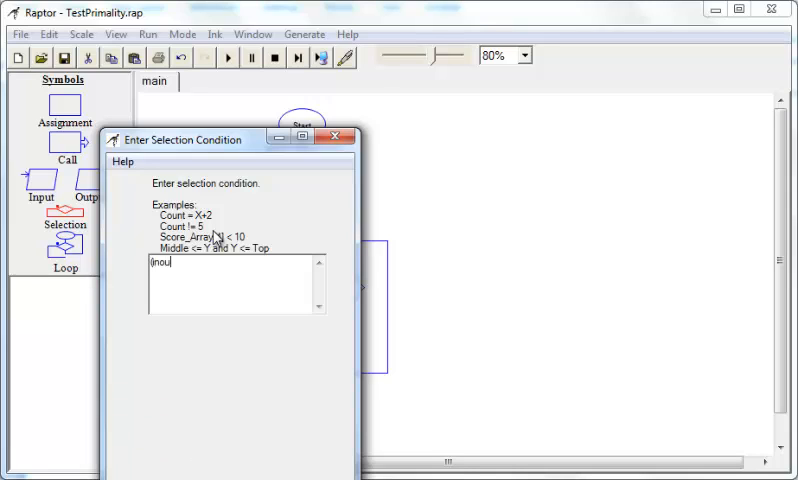
pyautogui.write('Number')
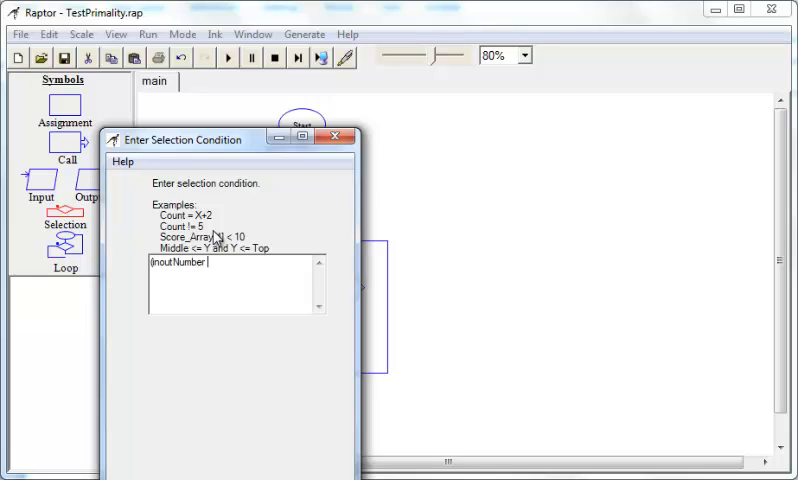
pyautogui.write('REM')
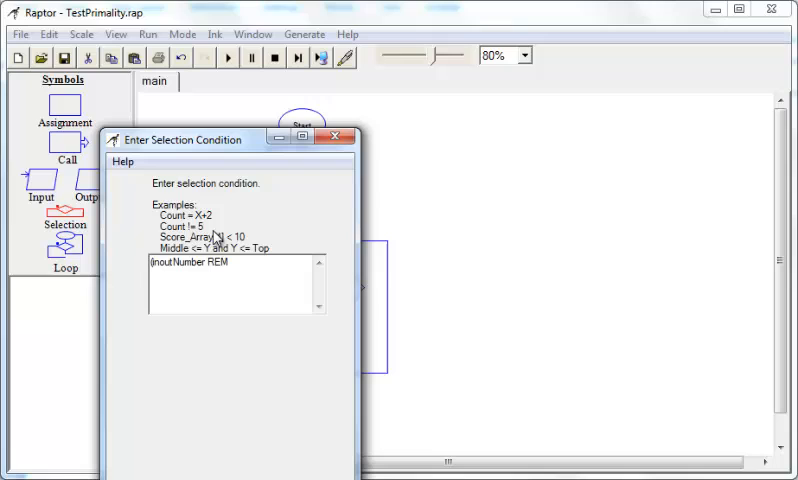
pyautogui.write('divisor) =')
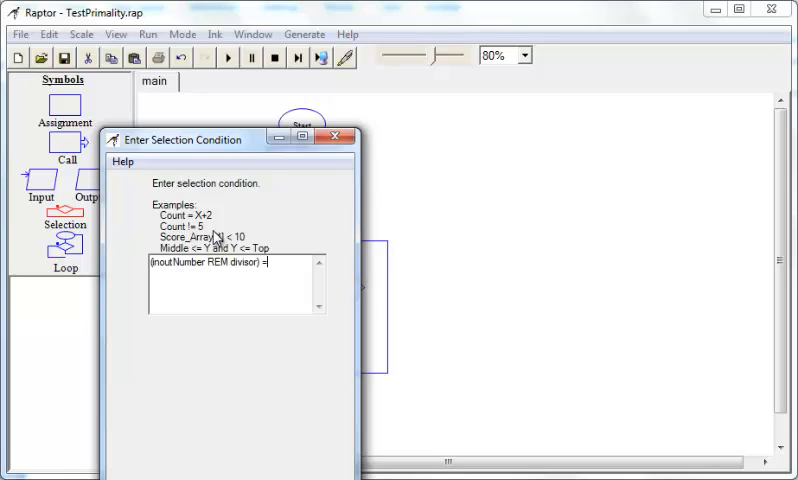
pyautogui.write('0')
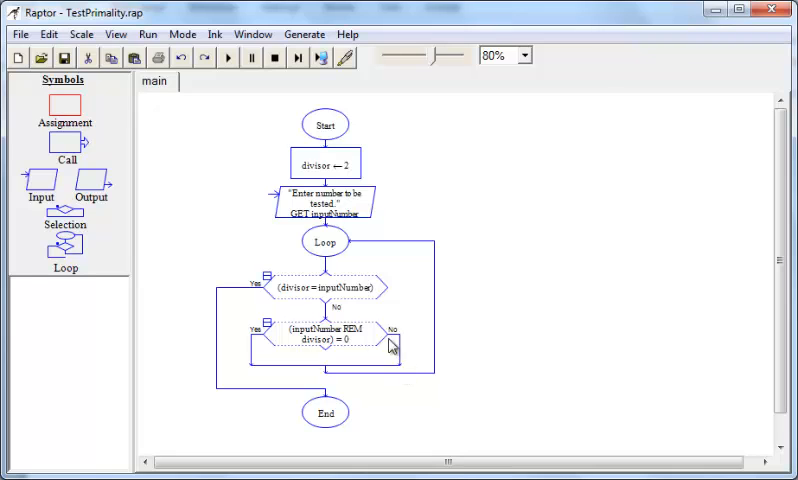
pyautogui.moveTo(376, 332)
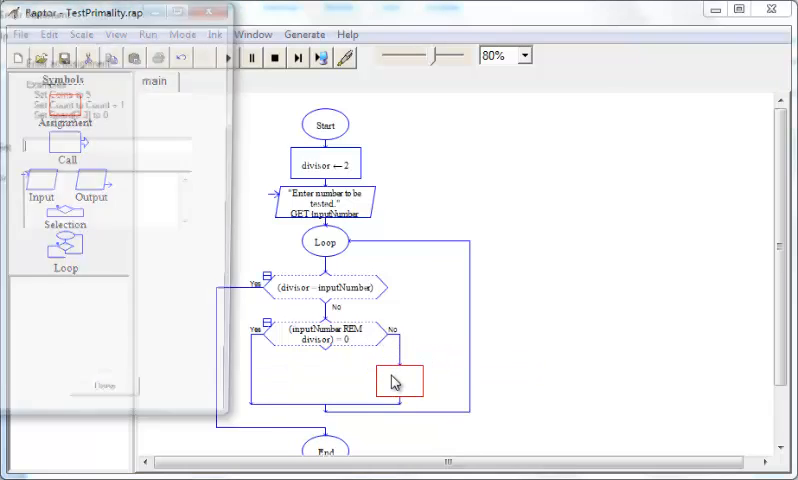
# Make the branch assignment set divisor to divisor + 1.
pyautogui.doubleClick(398, 380)
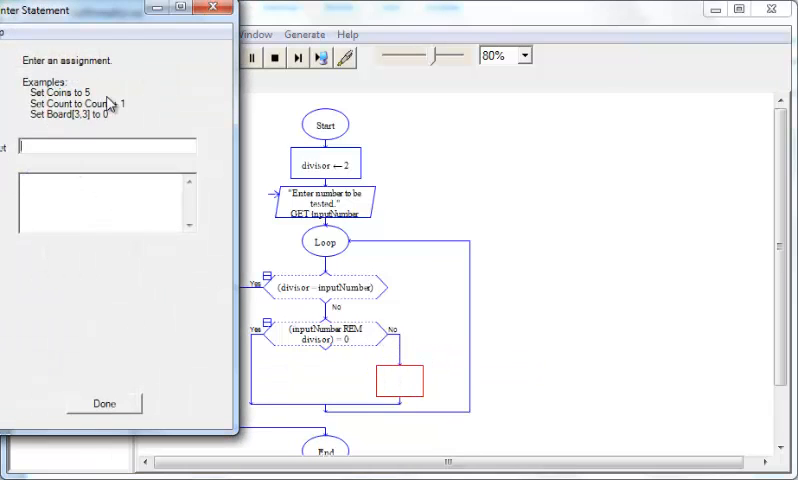
pyautogui.write('divisor')
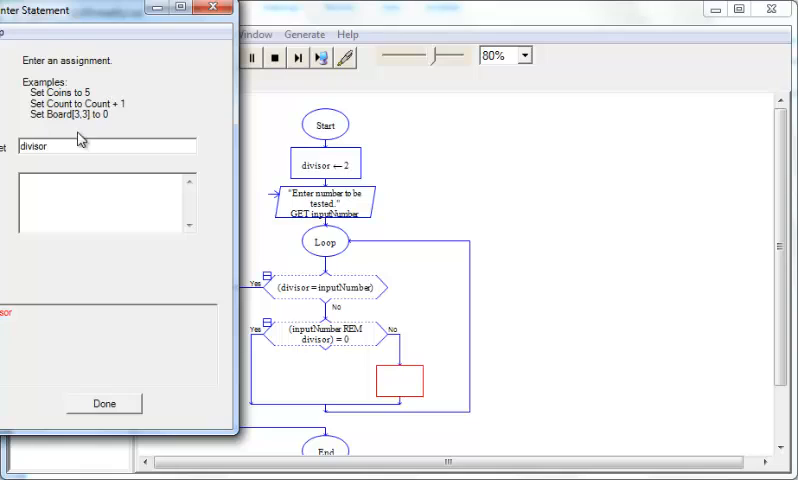
pyautogui.write('divisor + 1')
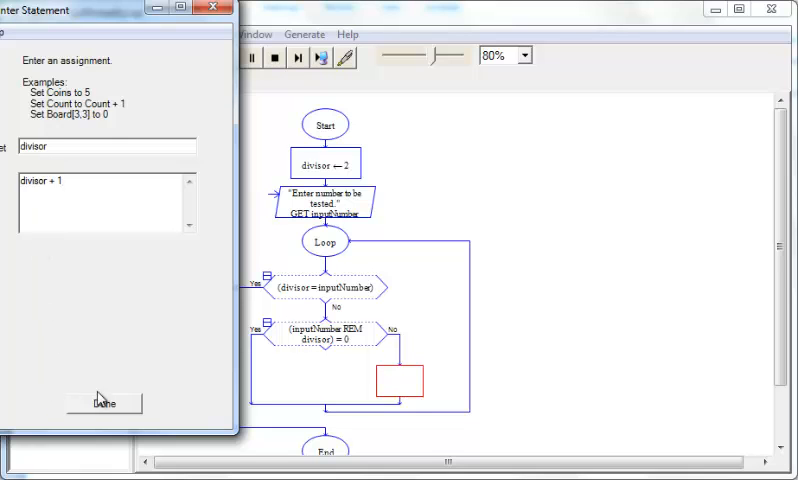
pyautogui.click(104, 404)
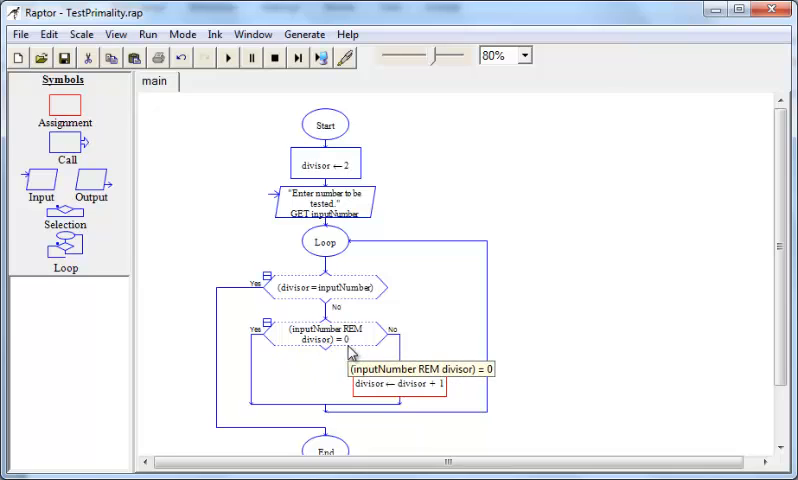
pyautogui.moveTo(398, 384)
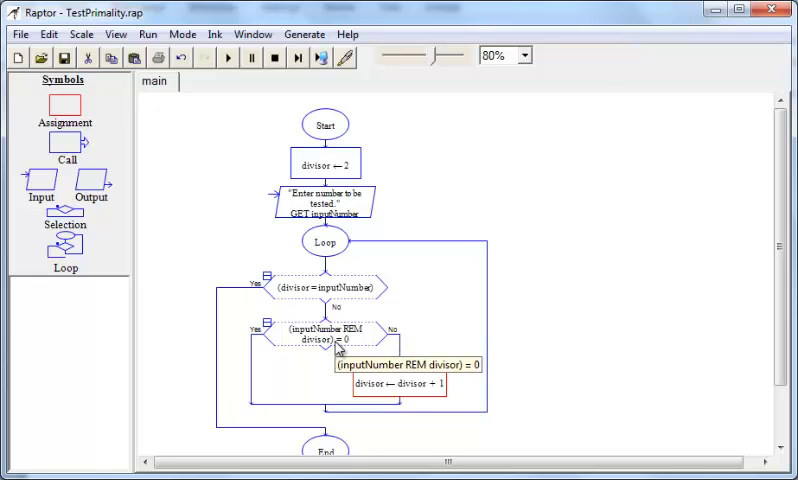
pyautogui.moveTo(256, 370)
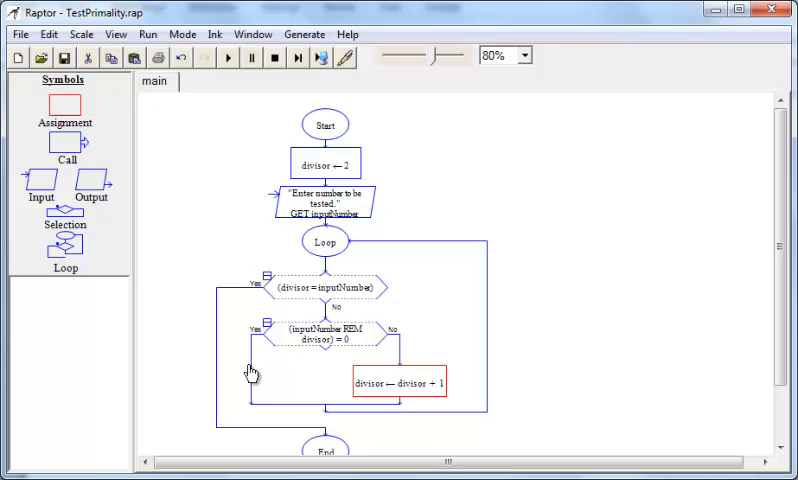
pyautogui.moveTo(330, 186)
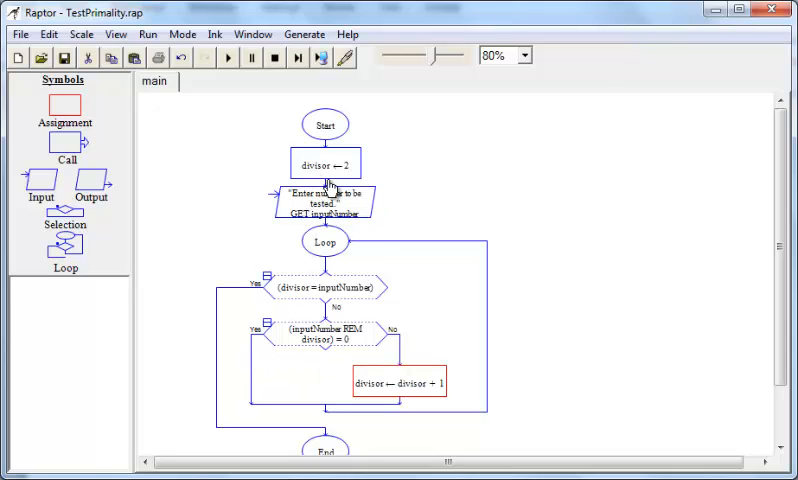
pyautogui.moveTo(64, 104)
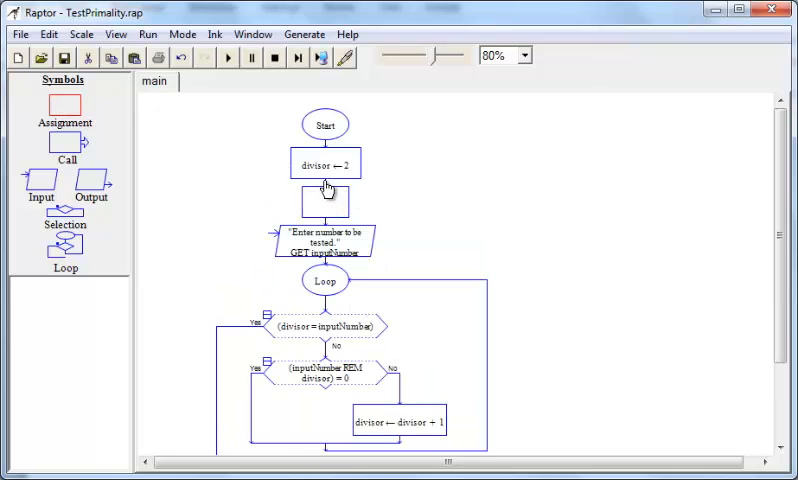
# Set the assignment below divisor ← 2 to found ← False.
pyautogui.doubleClick(324, 200)
pyautogui.write('False')
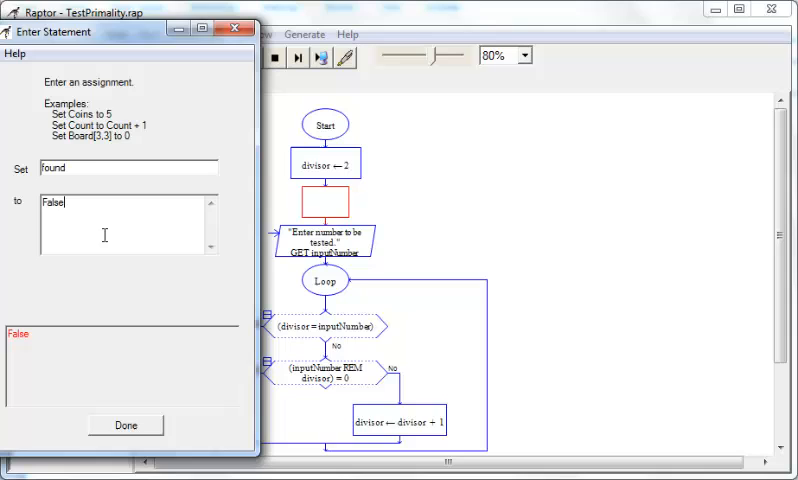
pyautogui.click(124, 424)
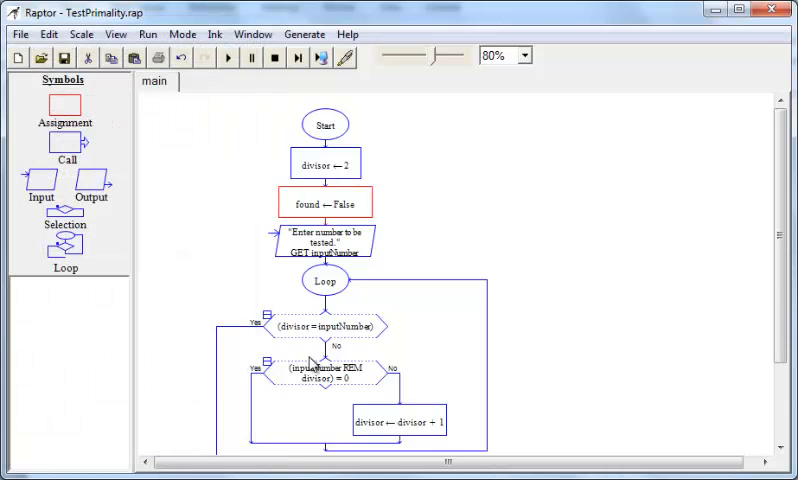
pyautogui.moveTo(260, 410)
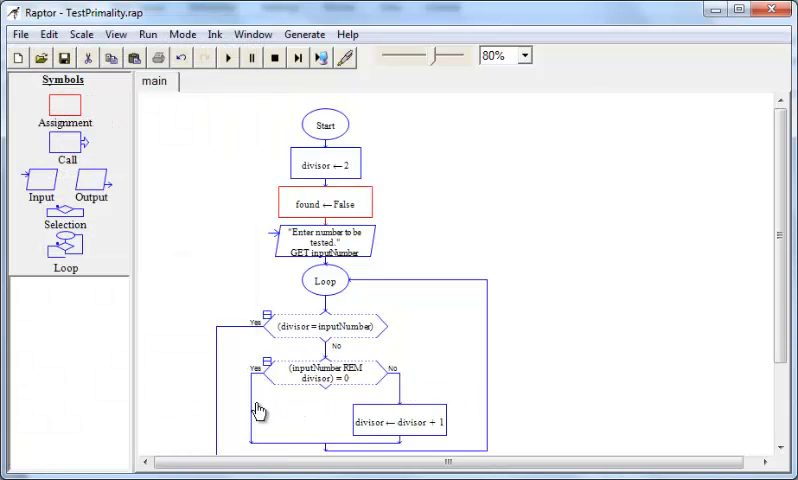
pyautogui.moveTo(196, 324)
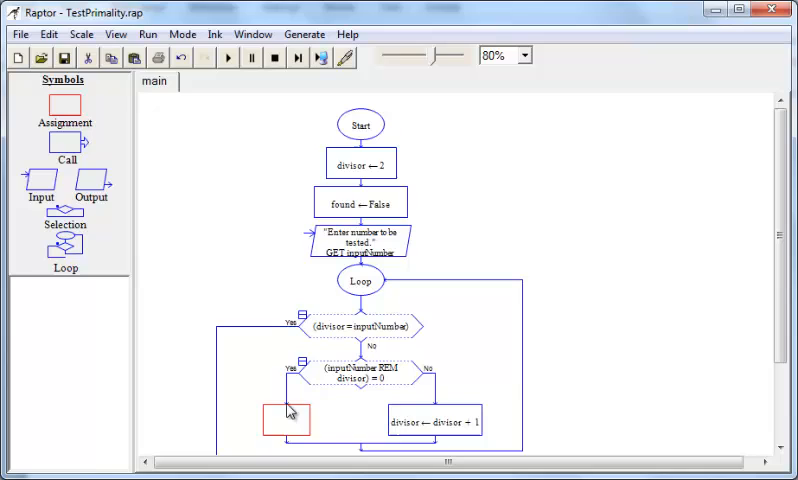
# Set the yes-branch assignment of the REM test to found ← True.
pyautogui.doubleClick(276, 416)
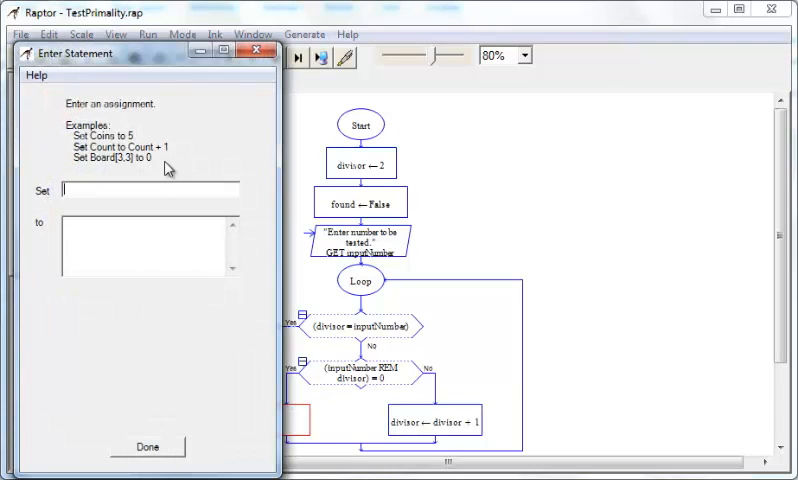
pyautogui.write('found')
pyautogui.click(150, 246)
pyautogui.write('True')
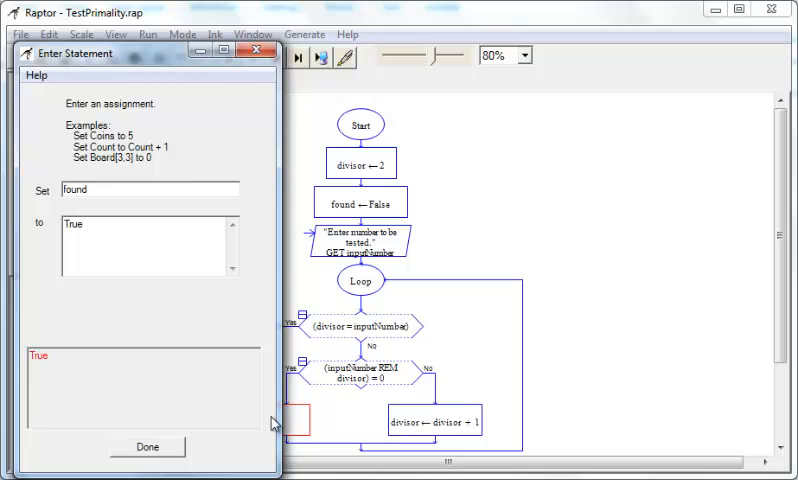
pyautogui.click(148, 446)
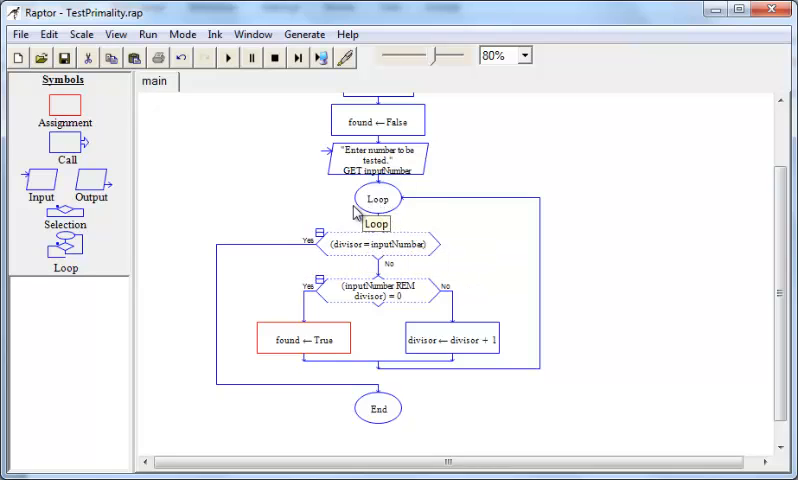
pyautogui.moveTo(376, 276)
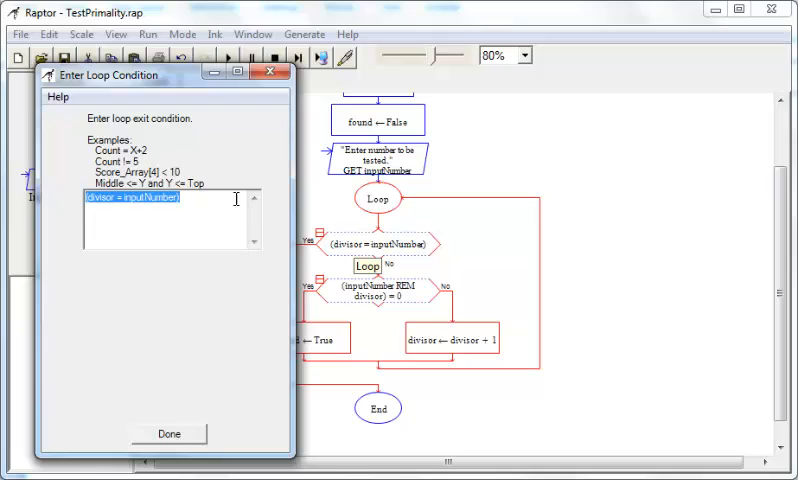
# Extend the loop condition to divisor = inputNumber or found = True.
pyautogui.click(232, 170)
pyautogui.write(' or (found =')
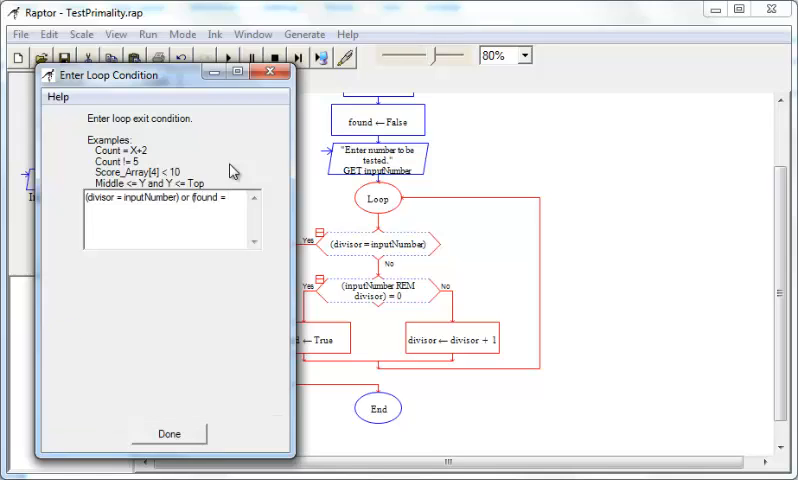
pyautogui.write('True)')
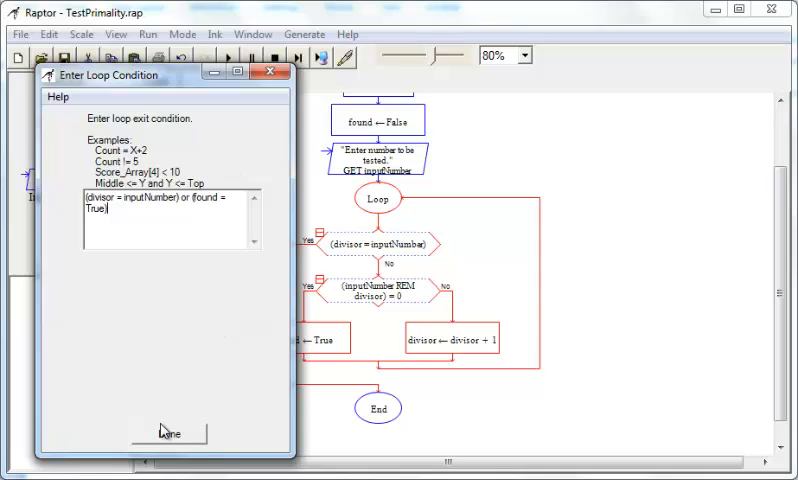
pyautogui.click(170, 432)
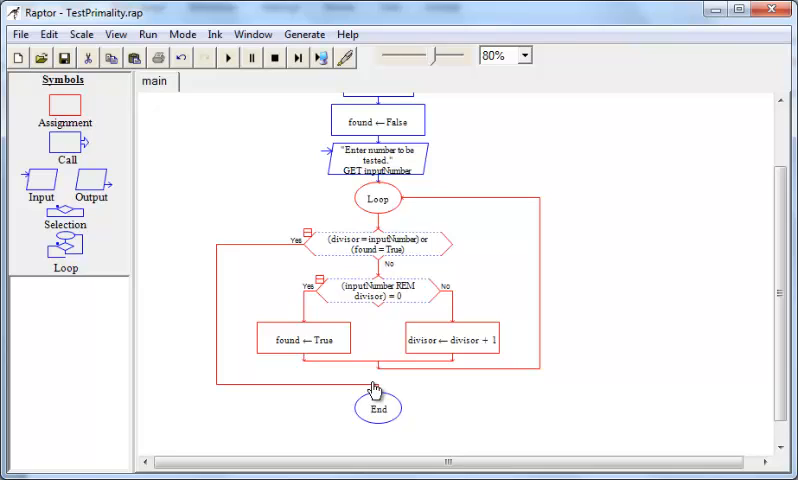
pyautogui.moveTo(388, 244)
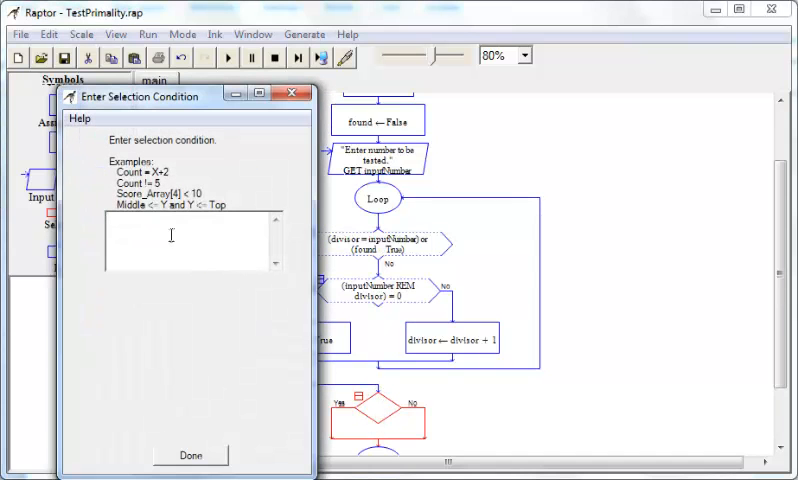
# Set the post-loop decision condition to found = True.
pyautogui.write('found =')
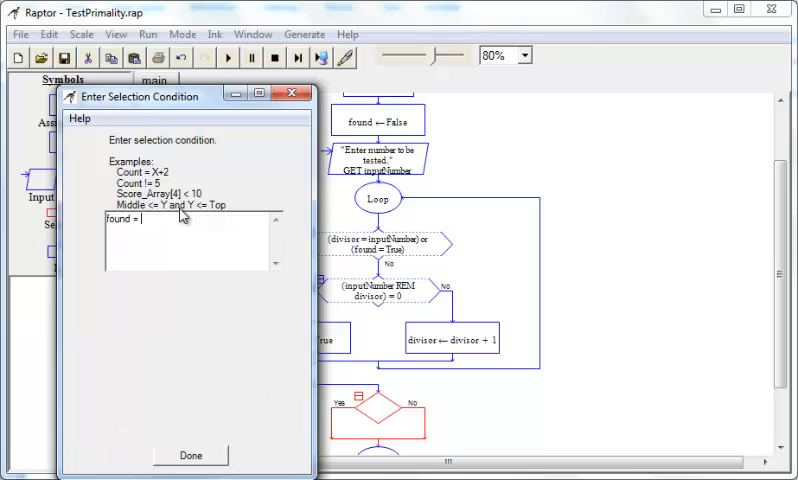
pyautogui.write('True')
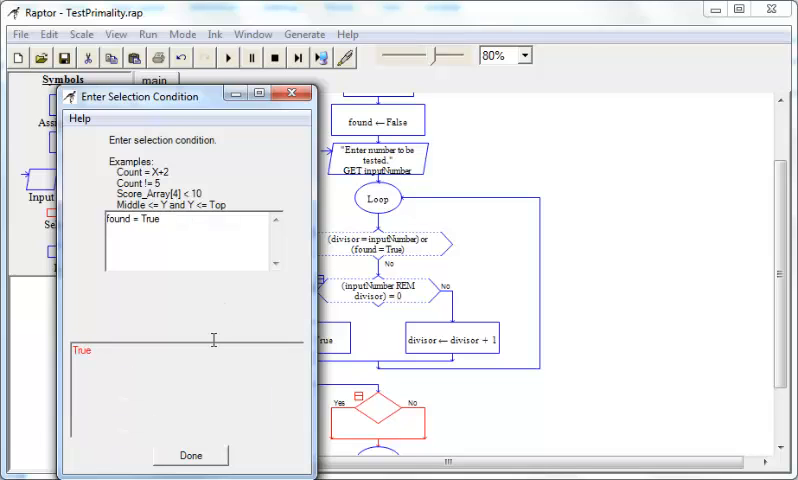
pyautogui.click(190, 456)
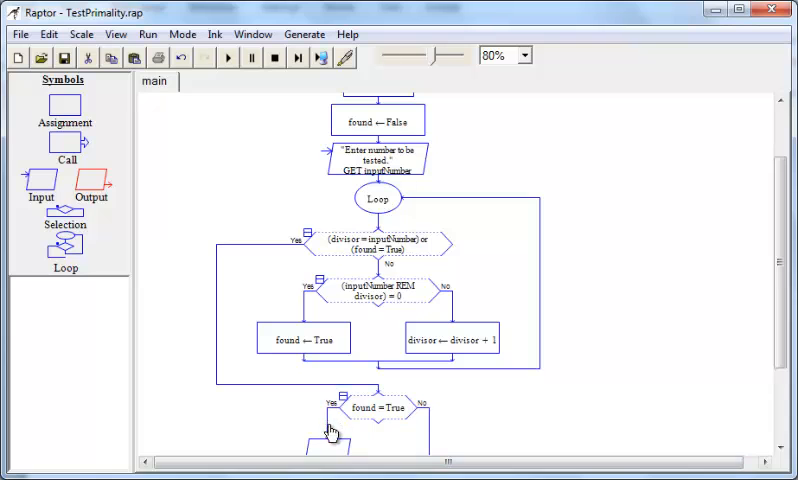
# Set the yes-branch output to inputNumber + " is a composite " + divisor + " is a factor.".
pyautogui.scroll(-3)
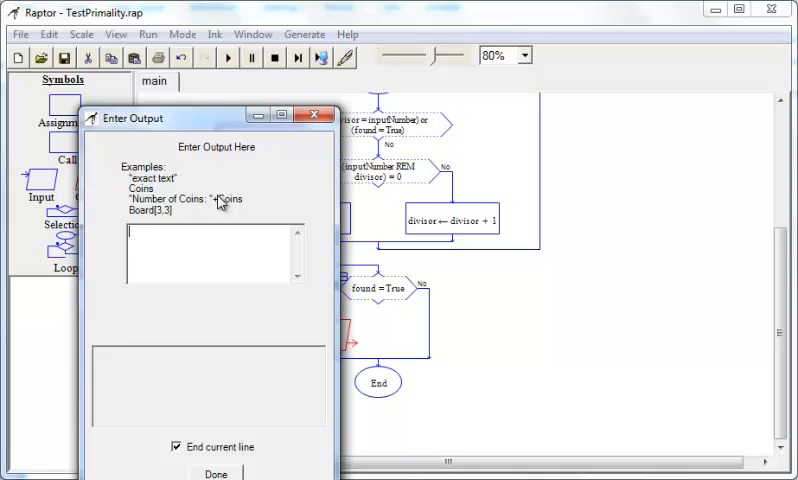
pyautogui.write('inp')
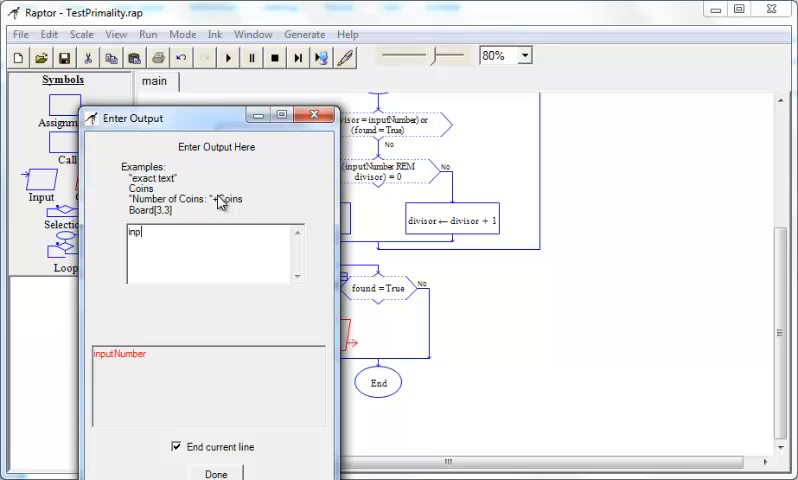
pyautogui.write('utNumber +')
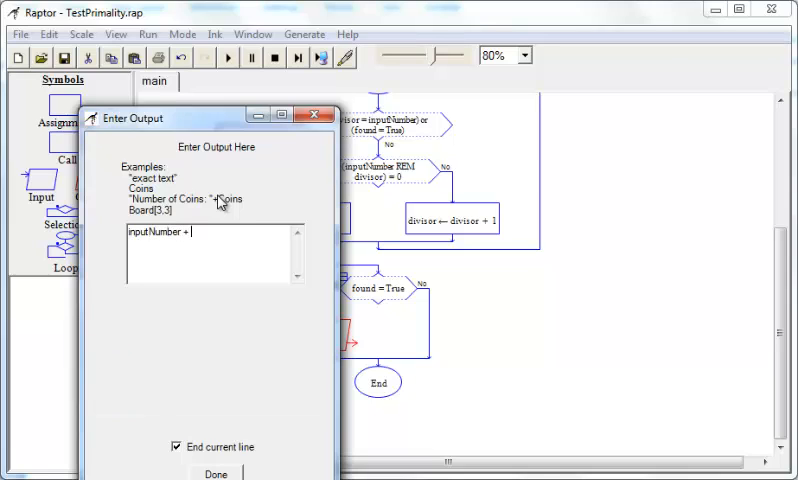
pyautogui.write('" is a')
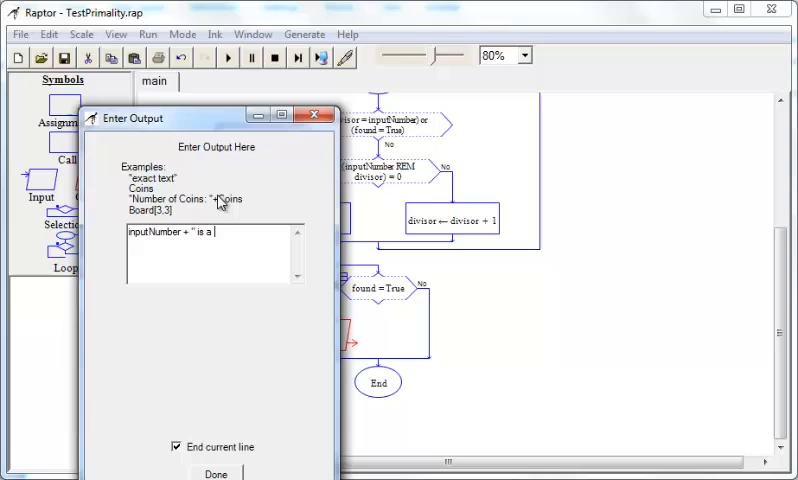
pyautogui.write('c')
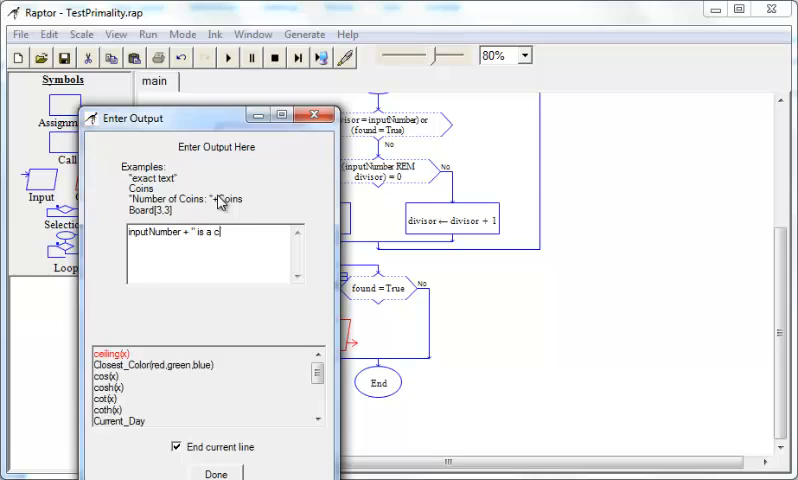
pyautogui.write('omposite " +')
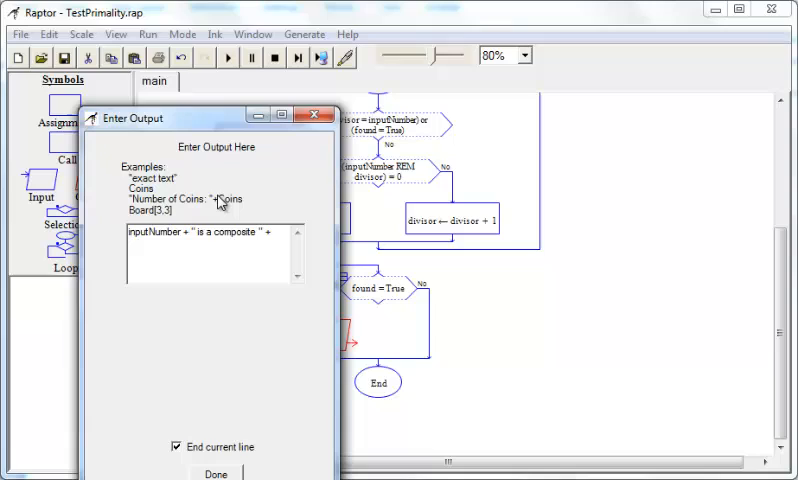
pyautogui.write('divisor + "is a fac')
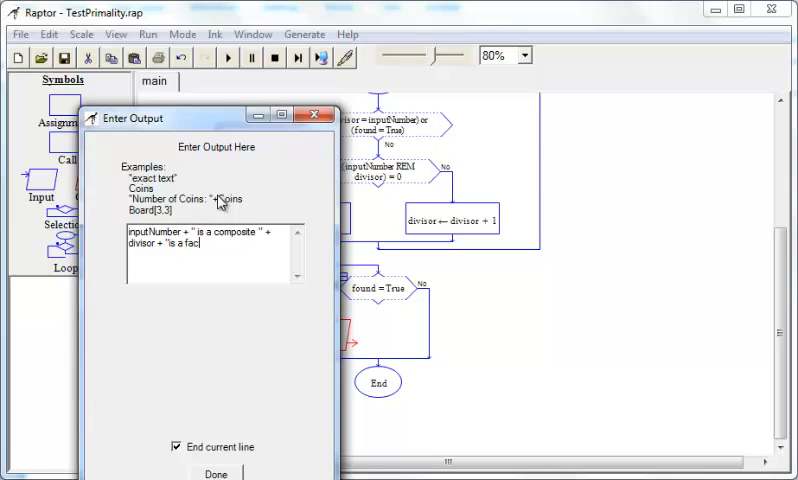
pyautogui.write('tor')
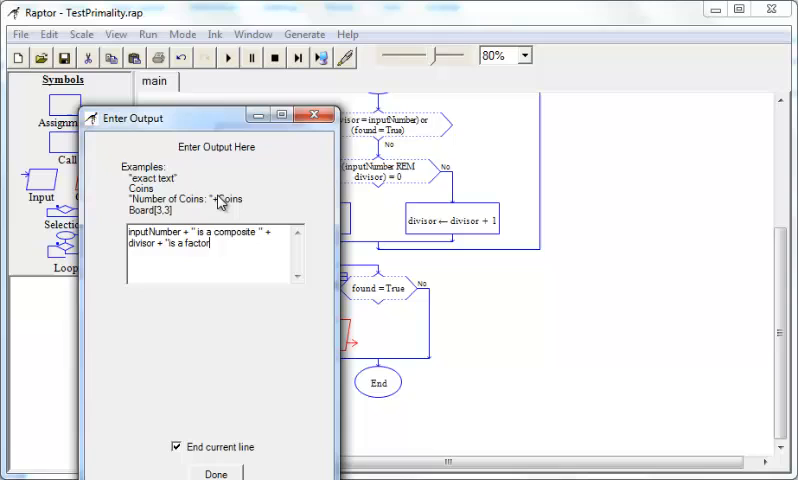
pyautogui.write('"."')
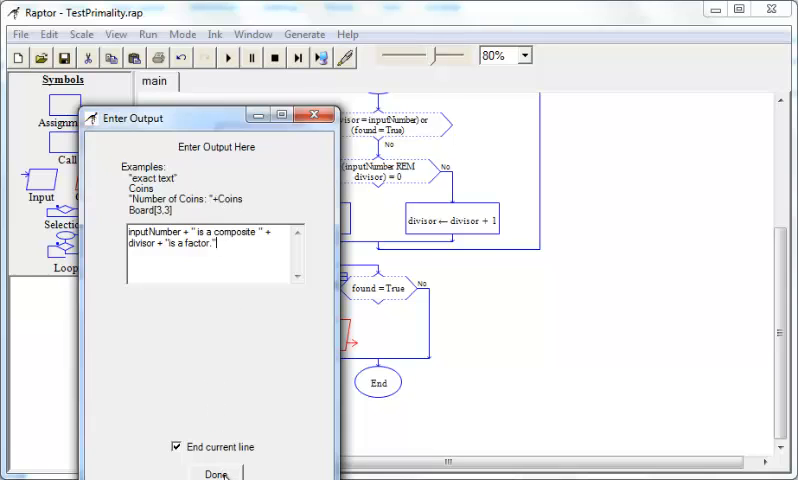
pyautogui.click(216, 472)
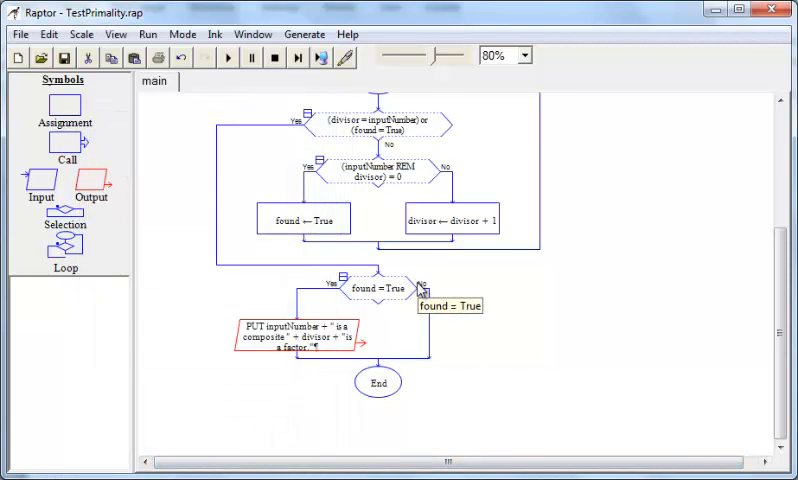
pyautogui.moveTo(428, 336)
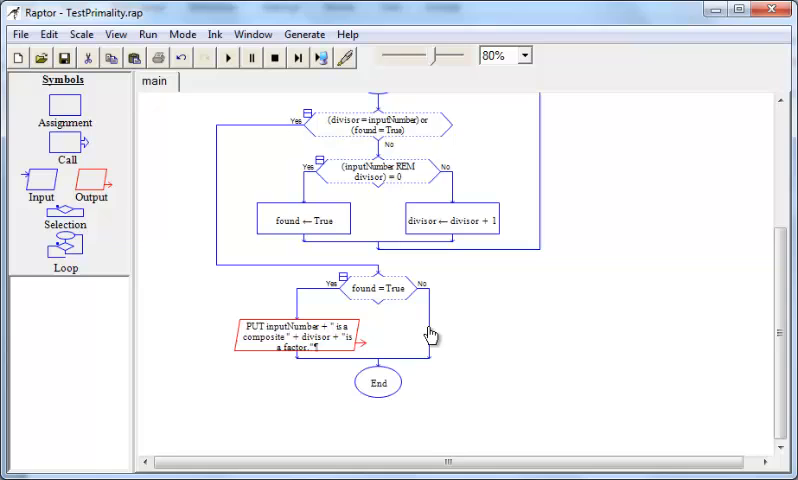
pyautogui.moveTo(464, 336)
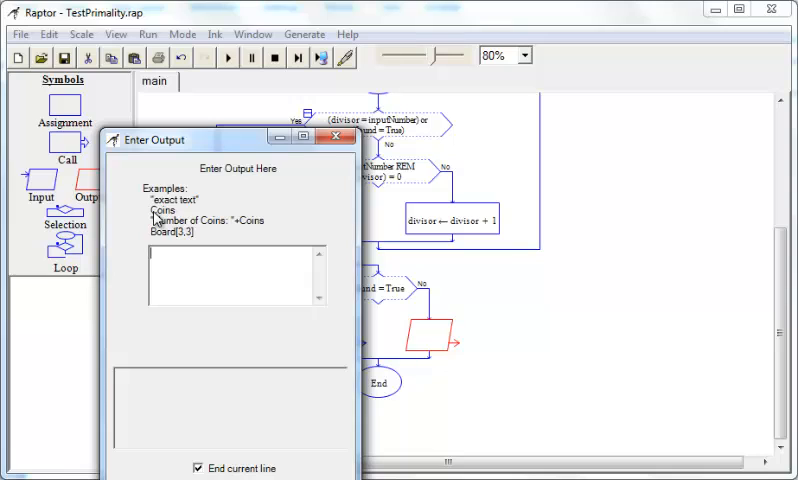
# Enter the no-branch output text starting inputNumber + " is a prime number".
pyautogui.write('inout')
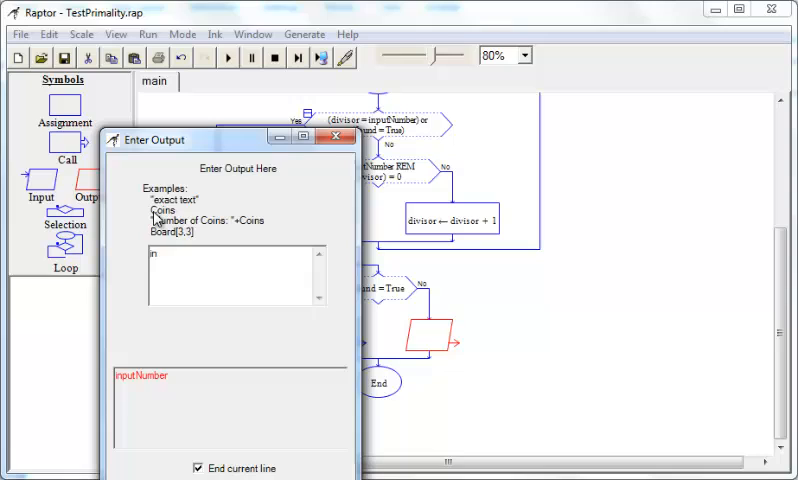
pyautogui.write('putNumber + " is a pri')
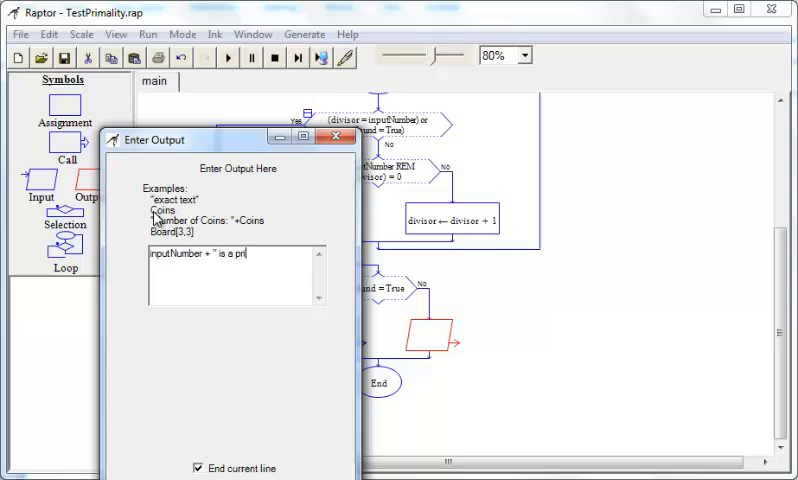
pyautogui.write('nt n')
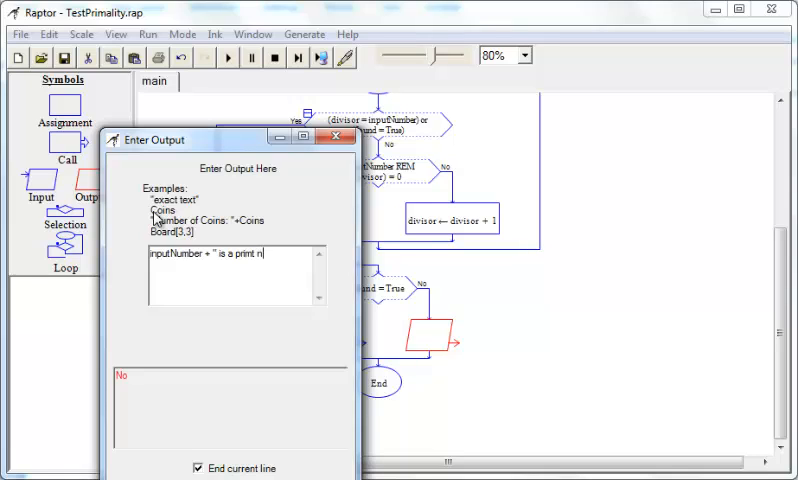